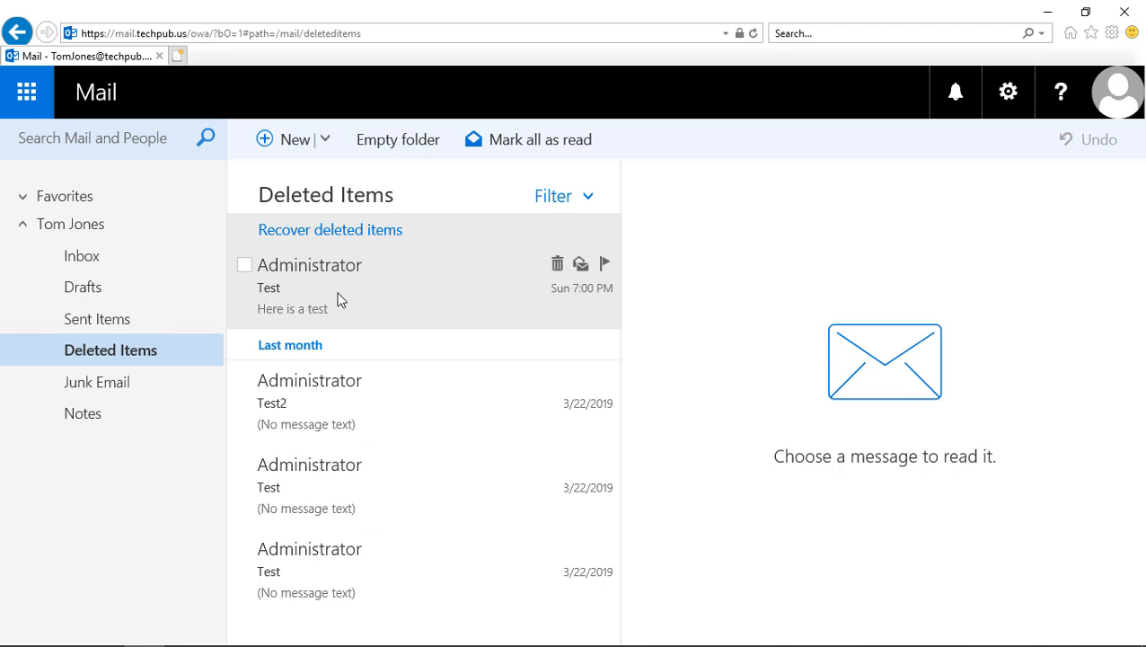
- Permanently delete the 'Here is a test' Test email with attachment from Deleted Items
left_click(292, 288)
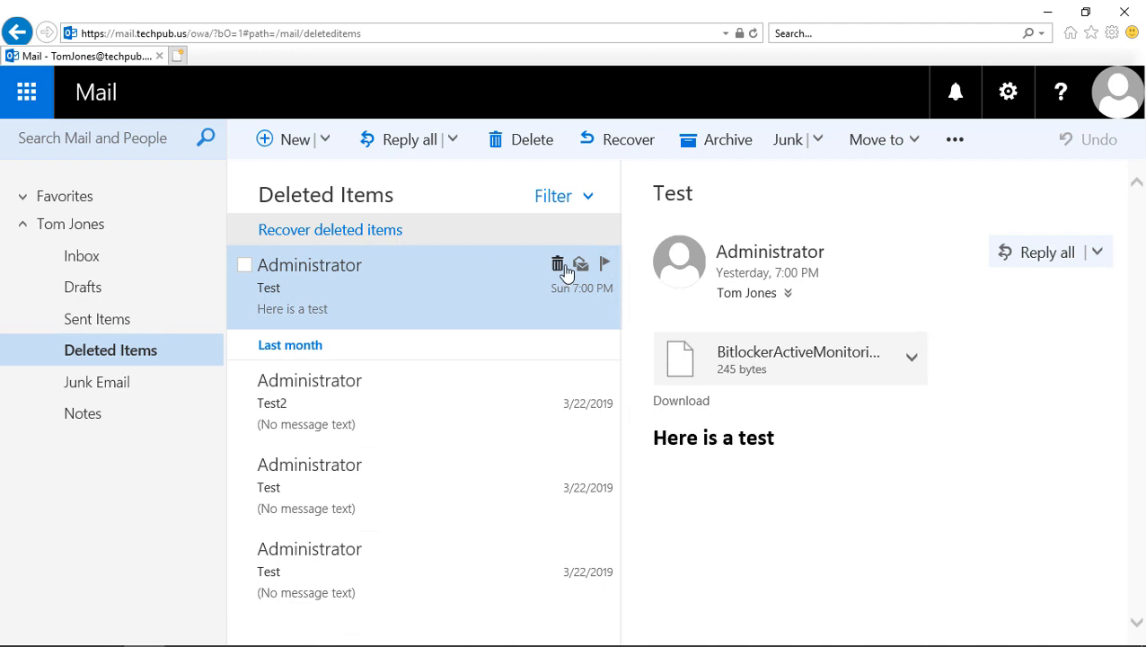
left_click(559, 264)
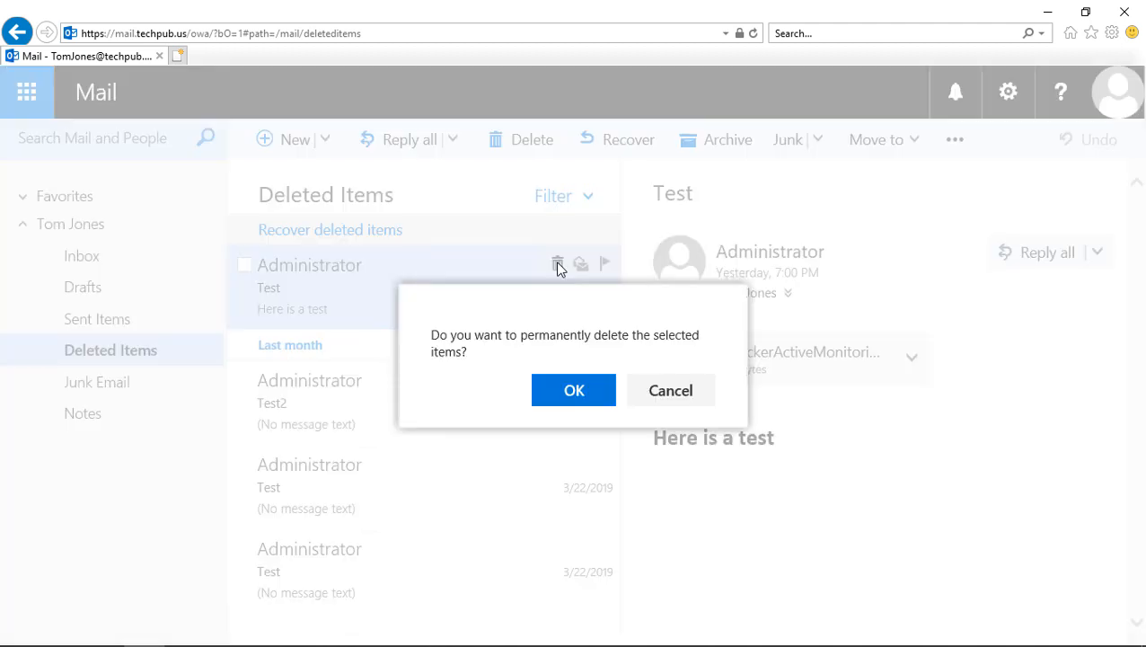
mouse_move(491, 360)
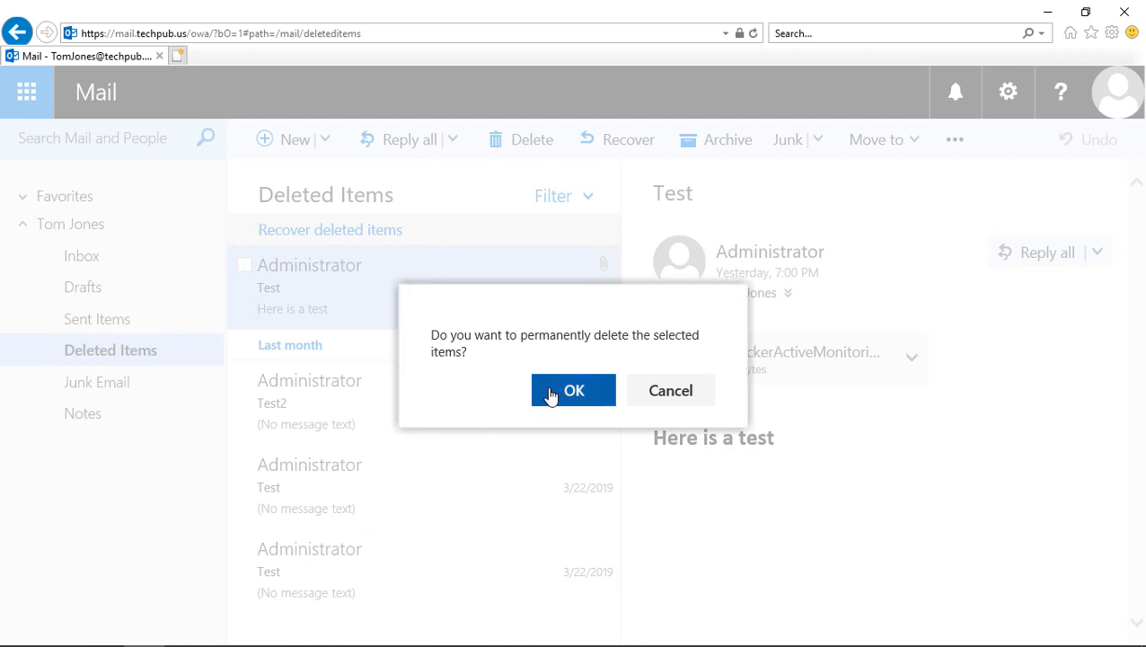
left_click(573, 390)
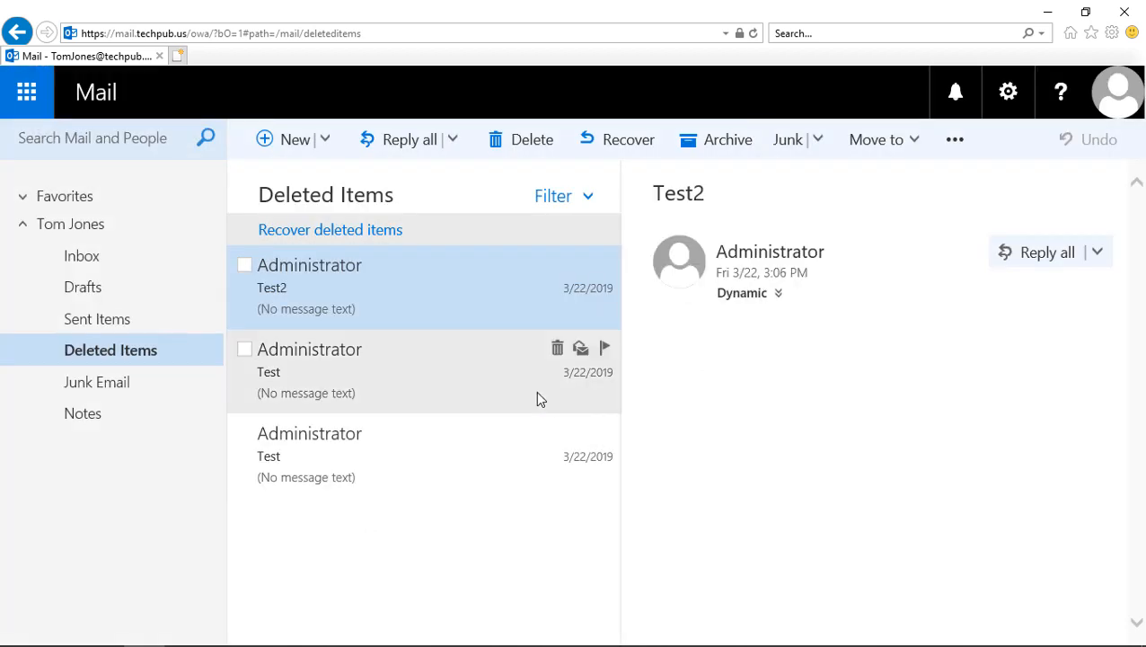
mouse_move(529, 399)
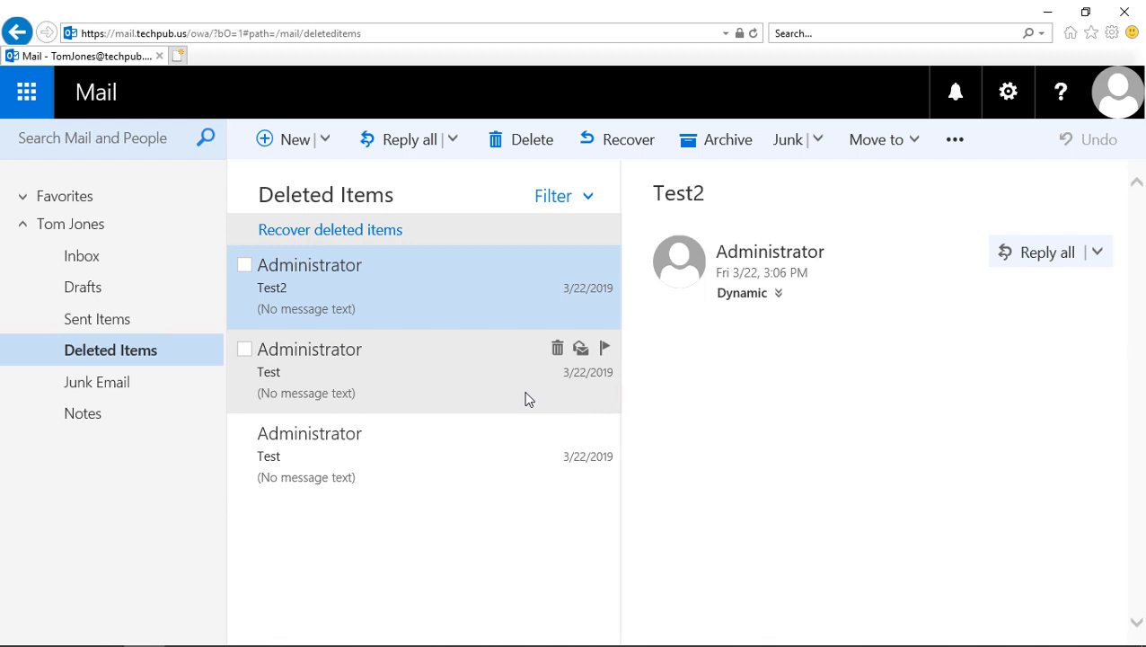
mouse_move(348, 262)
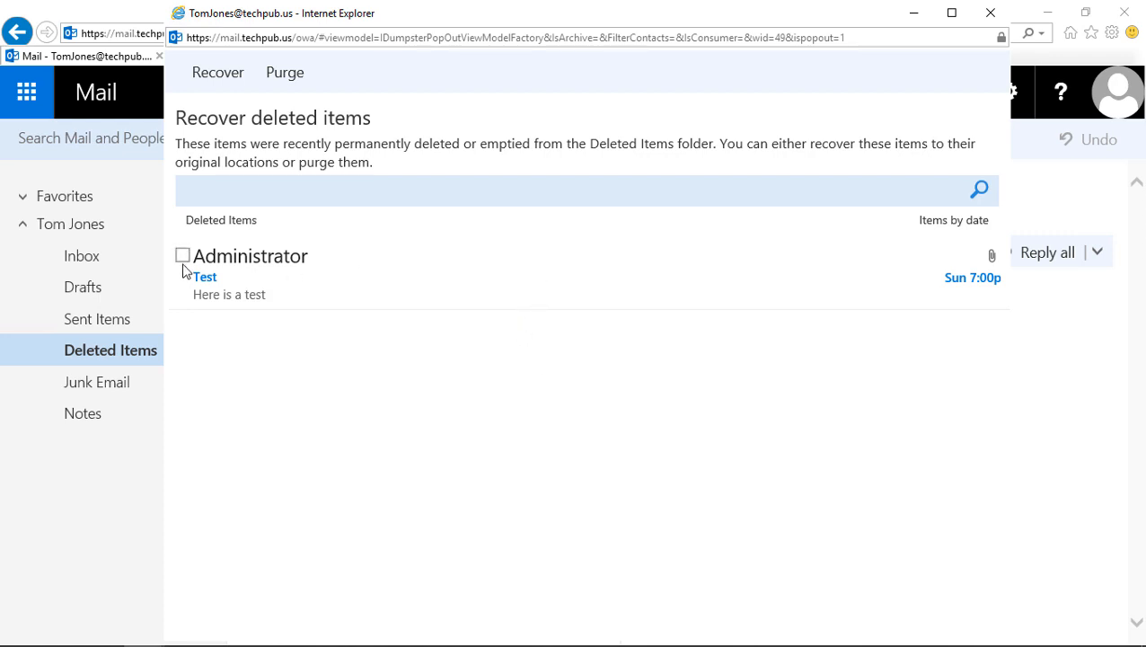
- Recover the Test email to its original folder, then close the Recover deleted items window
left_click(182, 255)
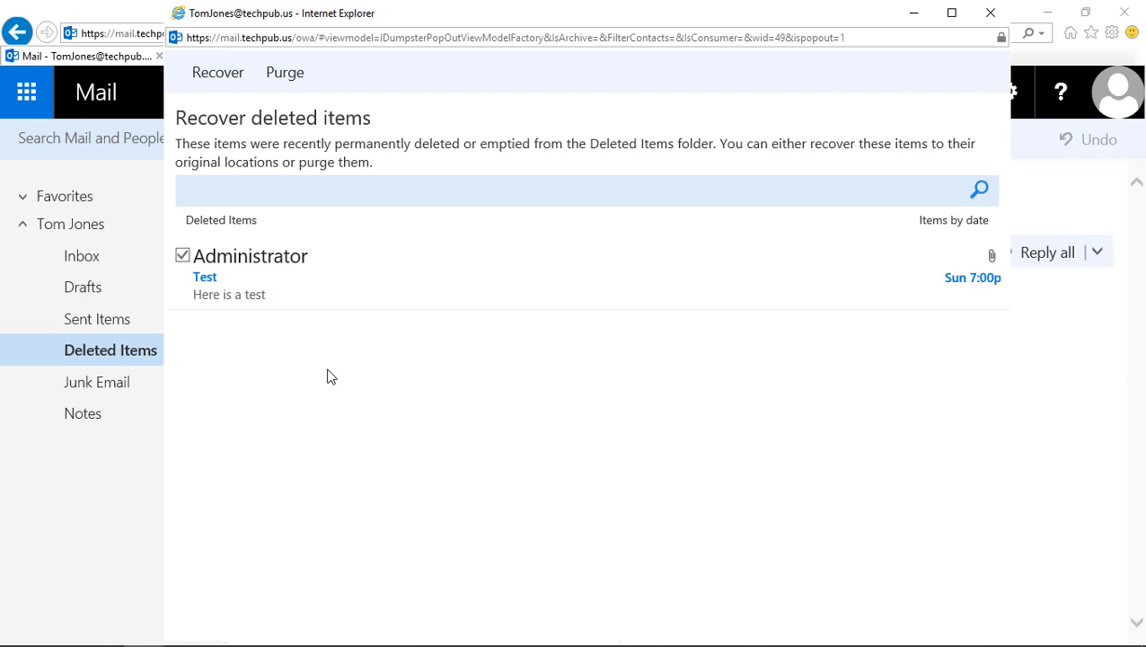
left_click(218, 72)
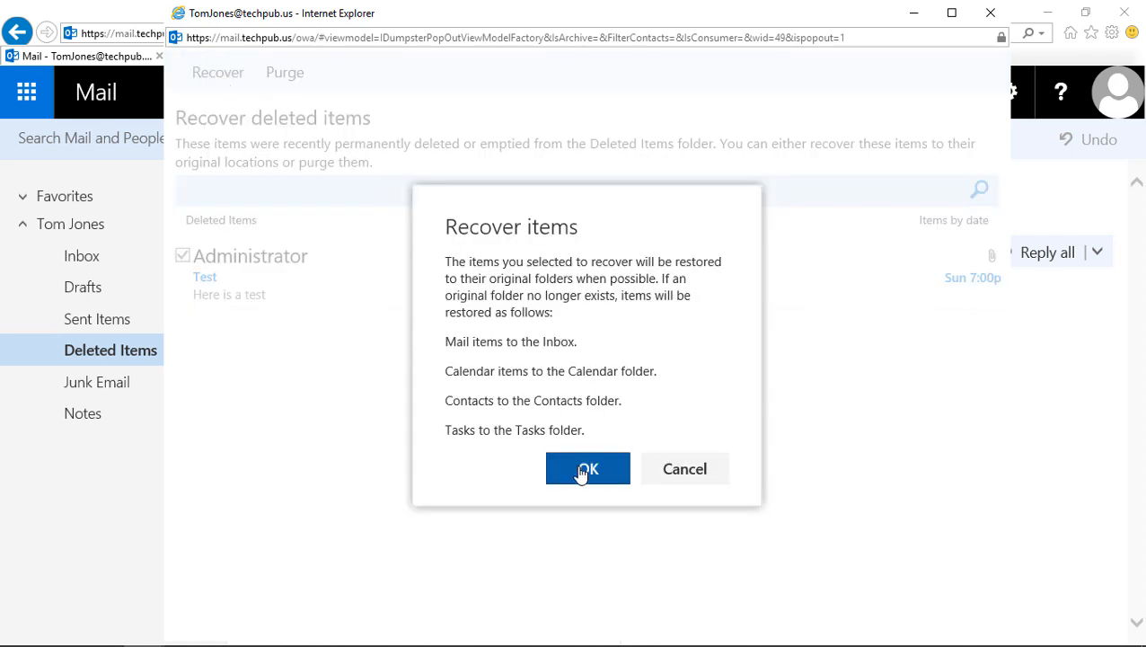
left_click(588, 468)
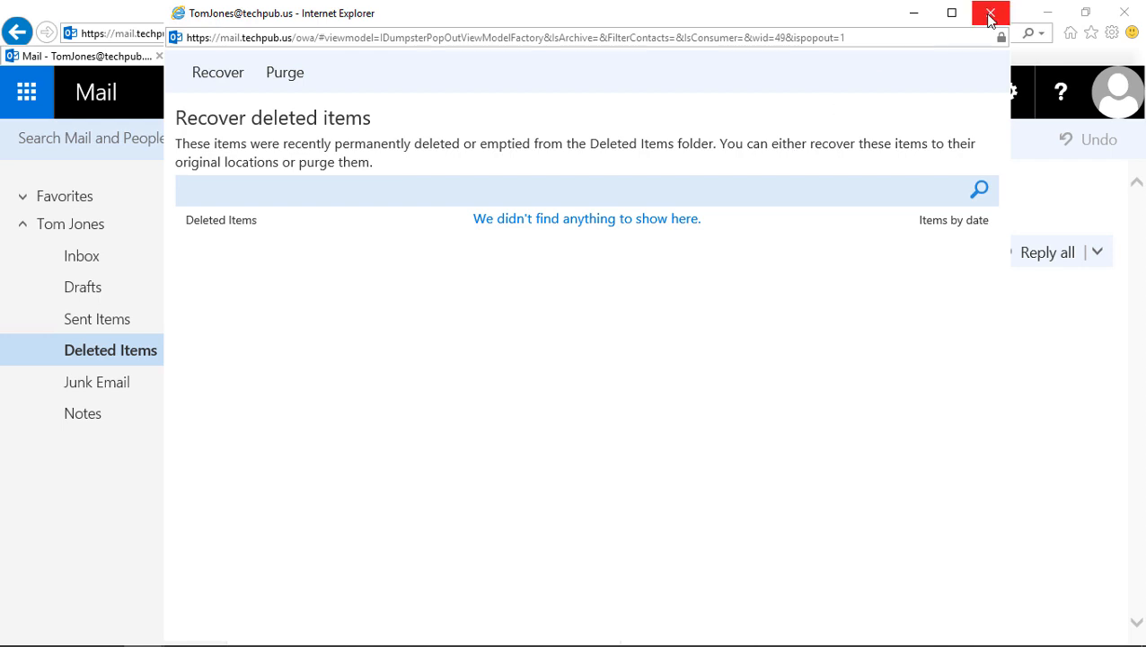
left_click(990, 12)
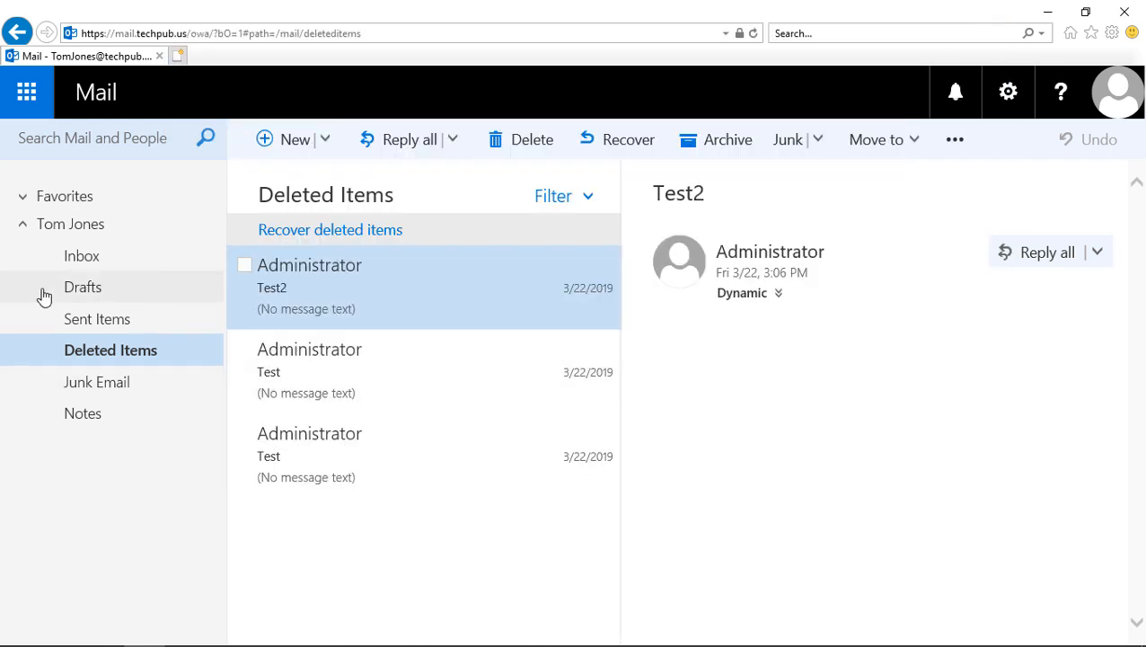
- Open the restored Test email from the Inbox in the reading pane
left_click(83, 255)
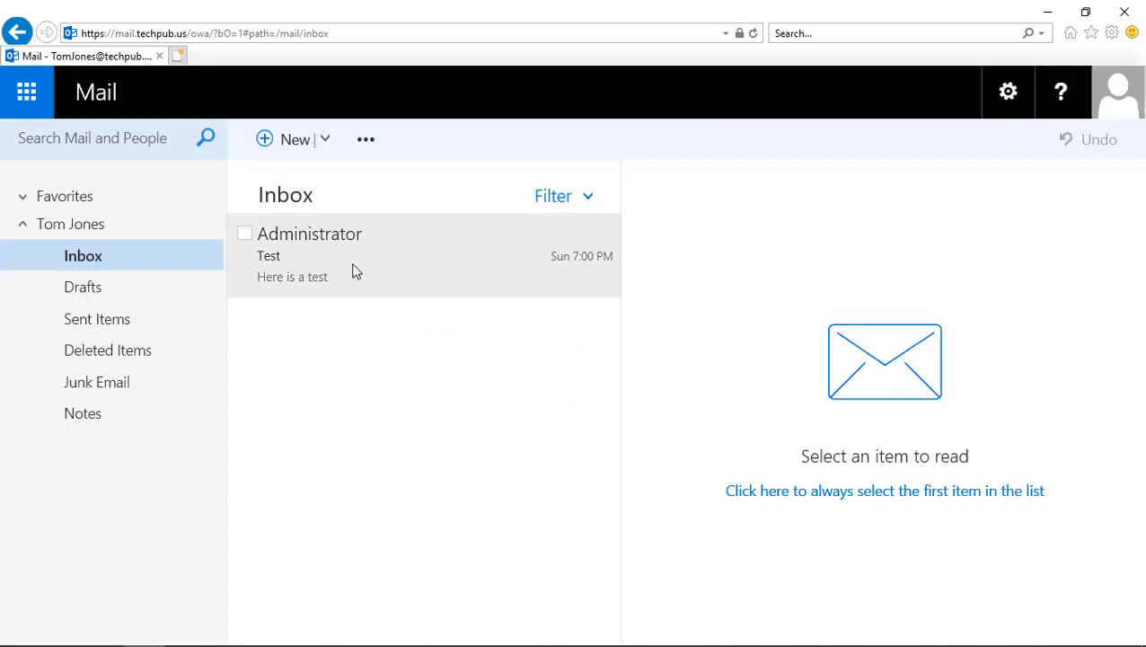
left_click(310, 256)
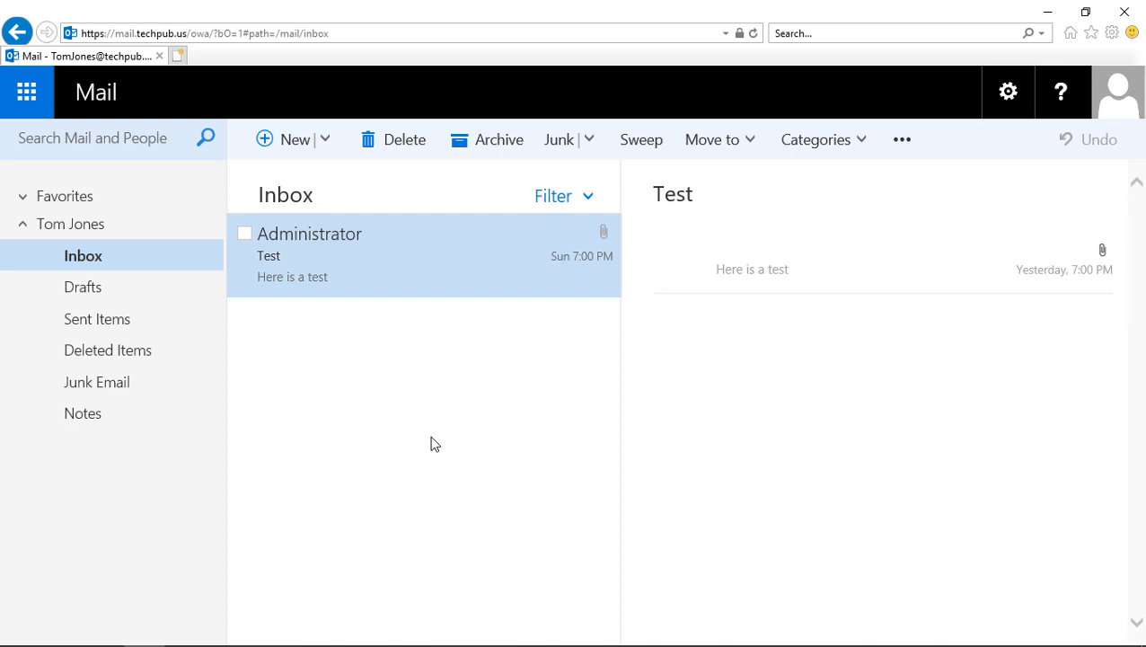